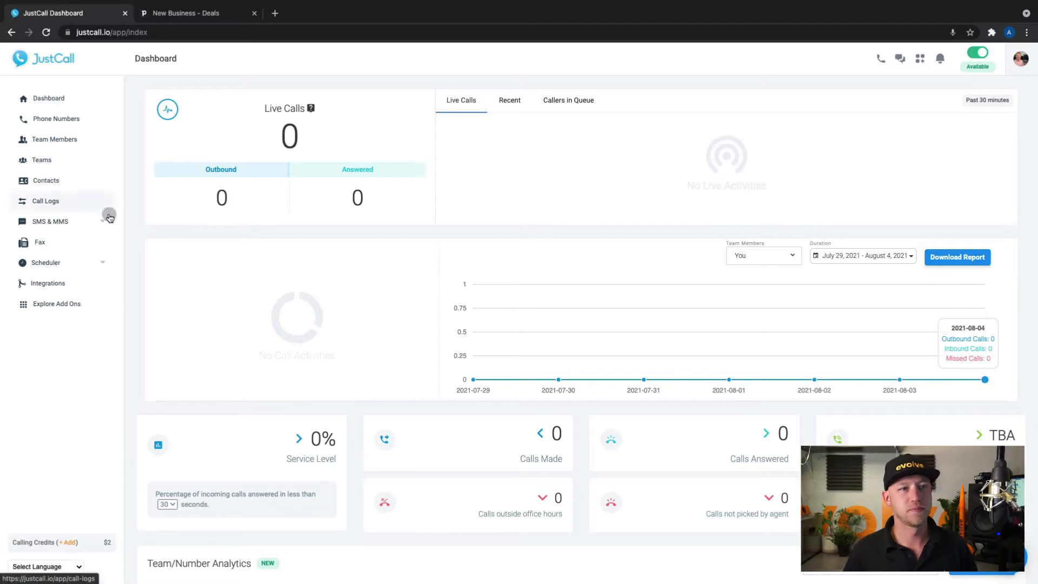
{"action": "mouse_move", "coordinate": [48, 283]}
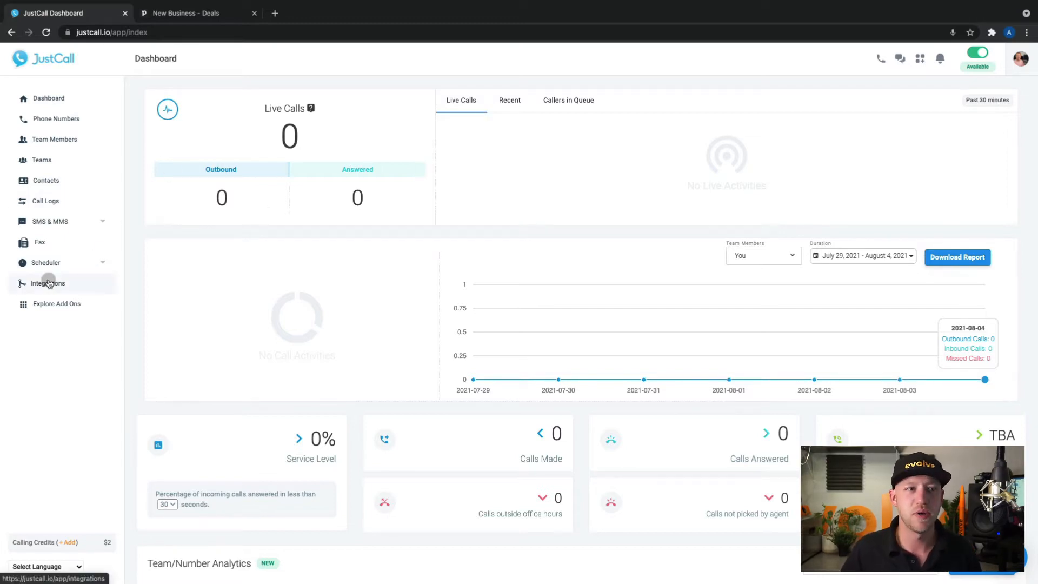
- Open JustCall's Integrations page and start the Pipedrive integration
{"action": "left_click", "coordinate": [48, 283]}
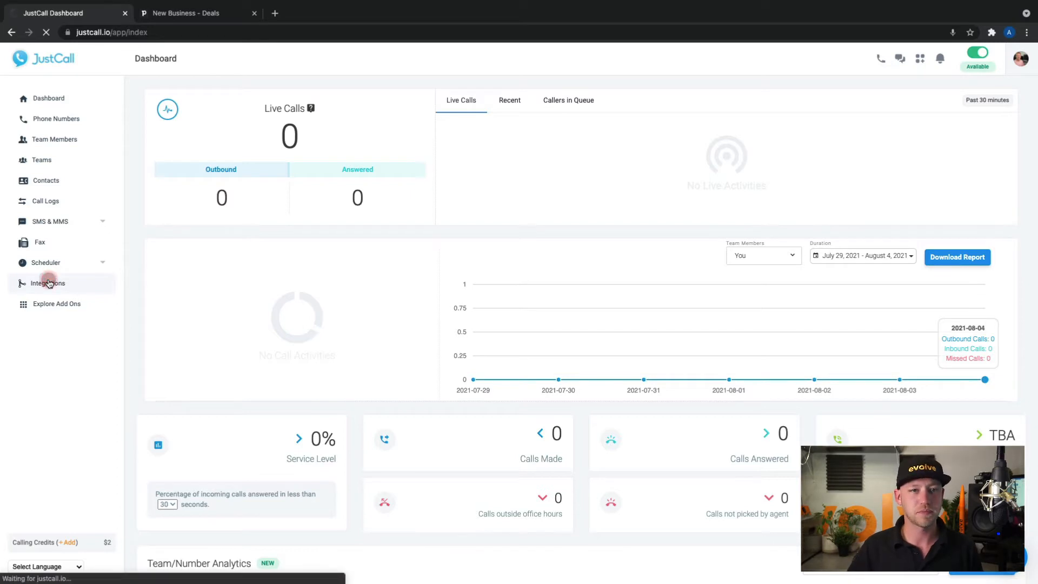
{"action": "left_click", "coordinate": [47, 282]}
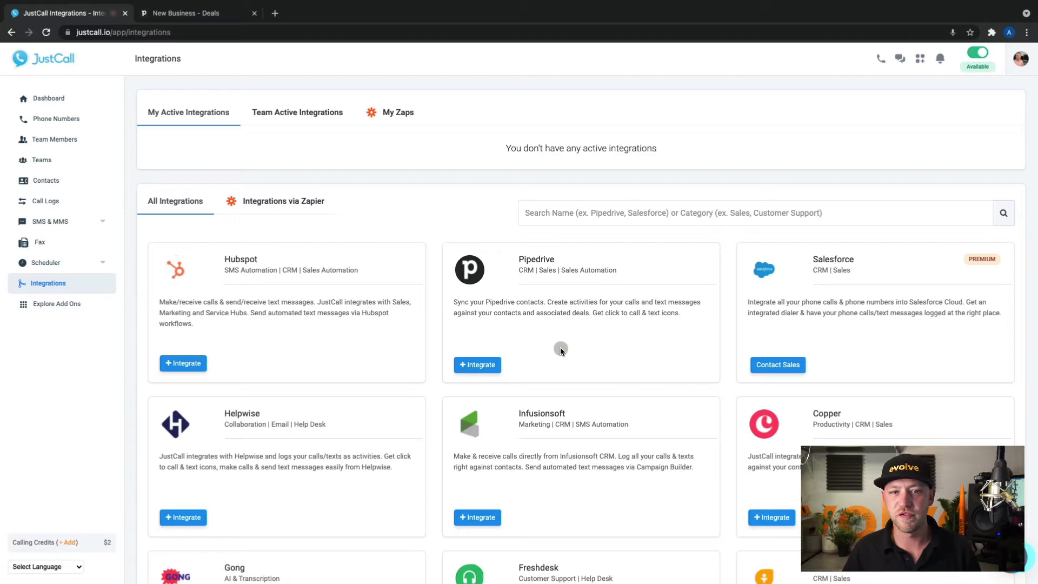
{"action": "left_click", "coordinate": [477, 364]}
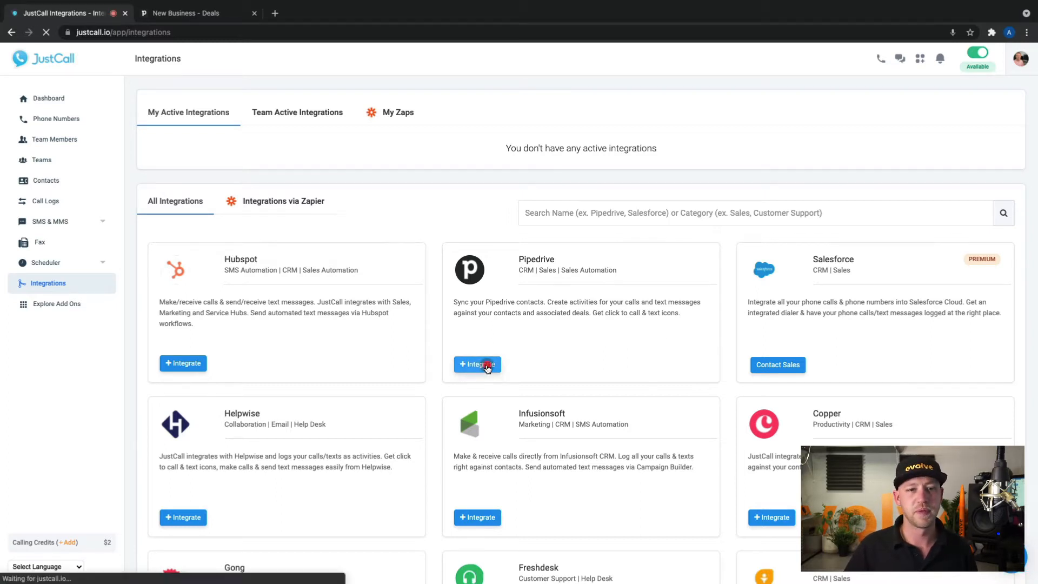
- Allow and install JustCall from the Pipedrive permissions page
{"action": "left_click", "coordinate": [477, 365]}
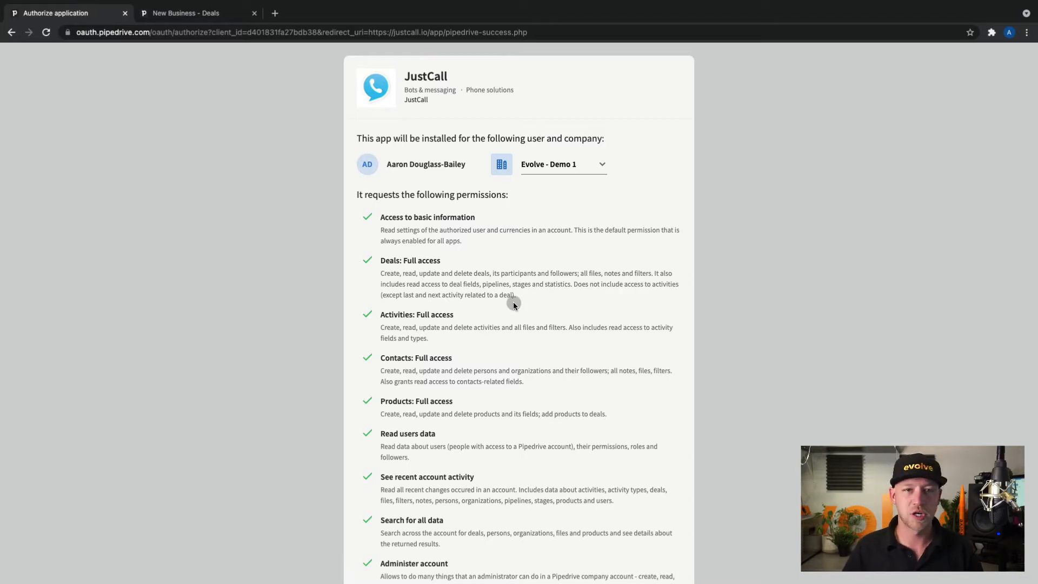
{"action": "scroll", "scroll_direction": "down", "scroll_amount": 3}
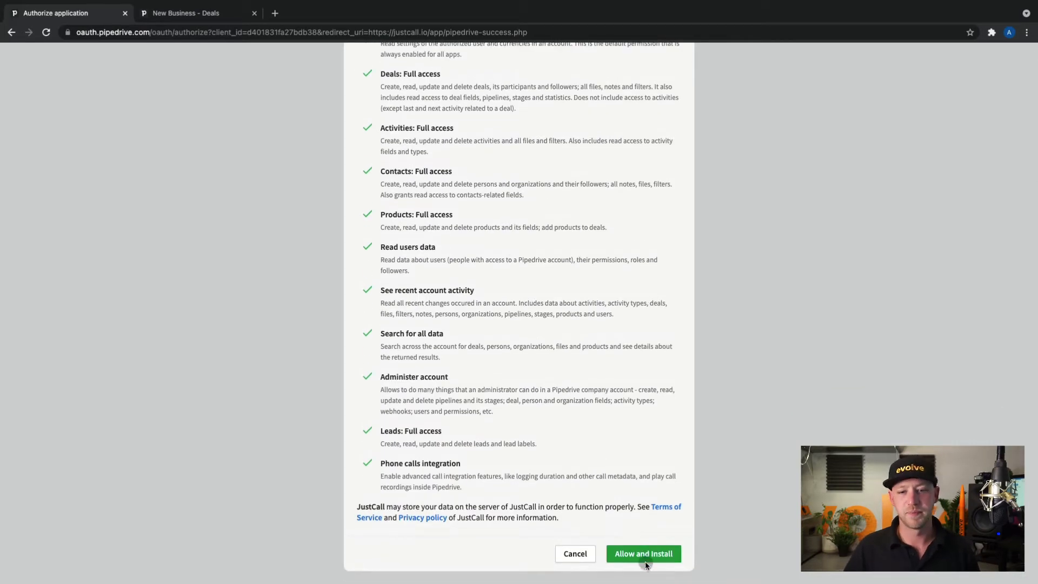
{"action": "left_click", "coordinate": [643, 554]}
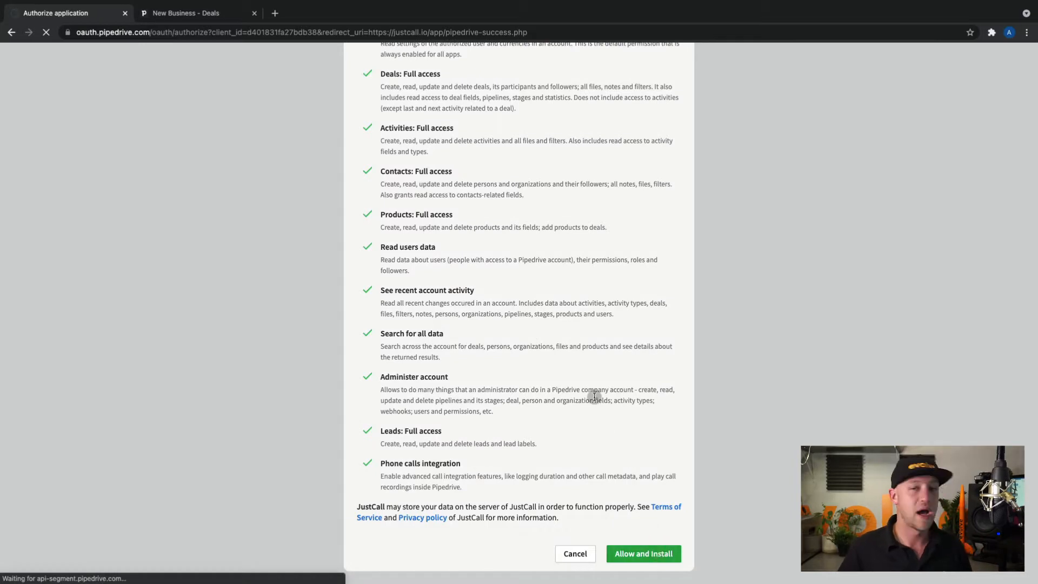
{"action": "mouse_move", "coordinate": [580, 370]}
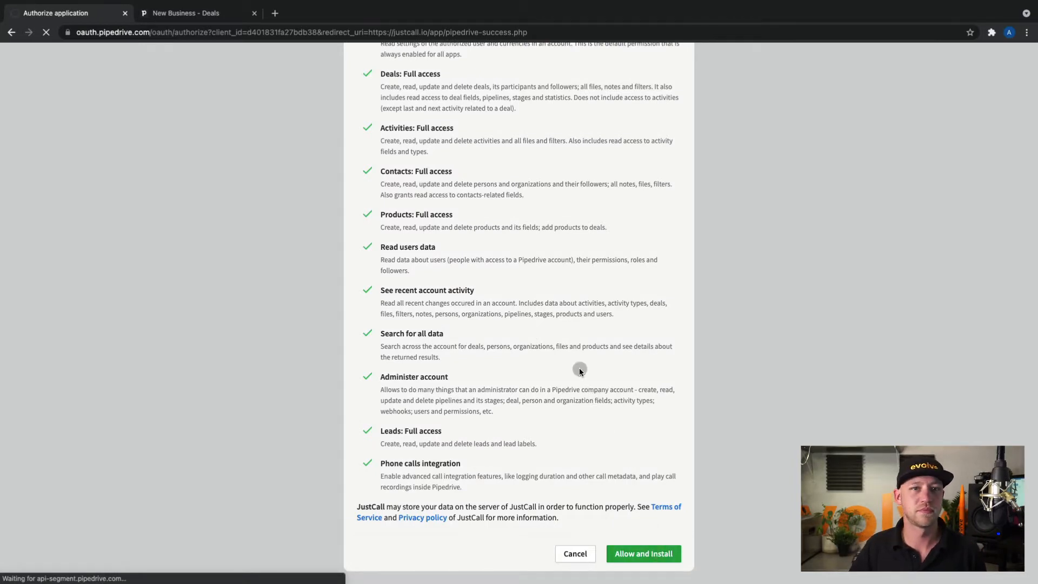
{"action": "left_click", "coordinate": [643, 554]}
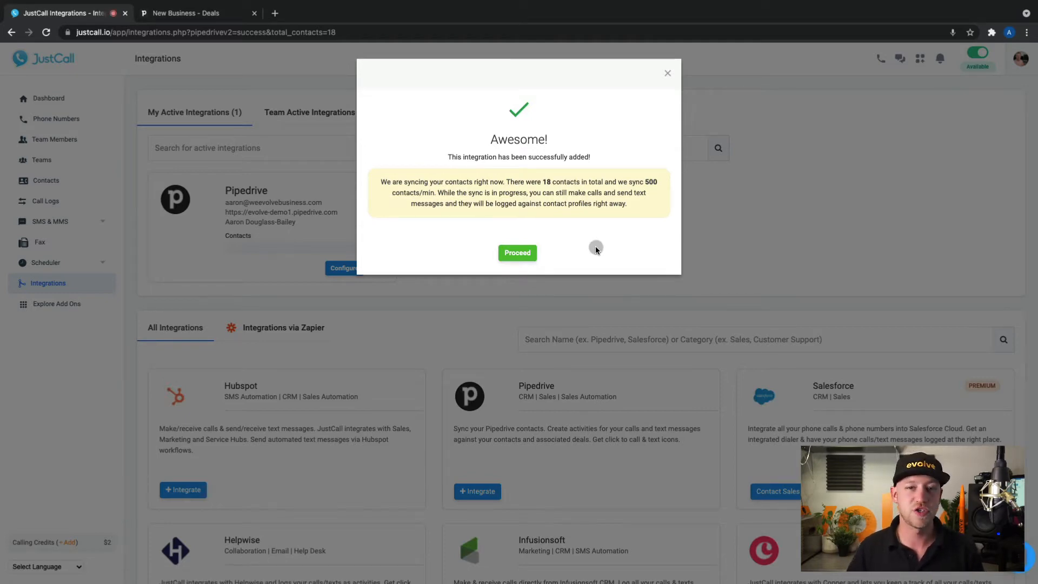
- Proceed past the 'Awesome!' confirmation dialog
{"action": "left_click", "coordinate": [517, 253]}
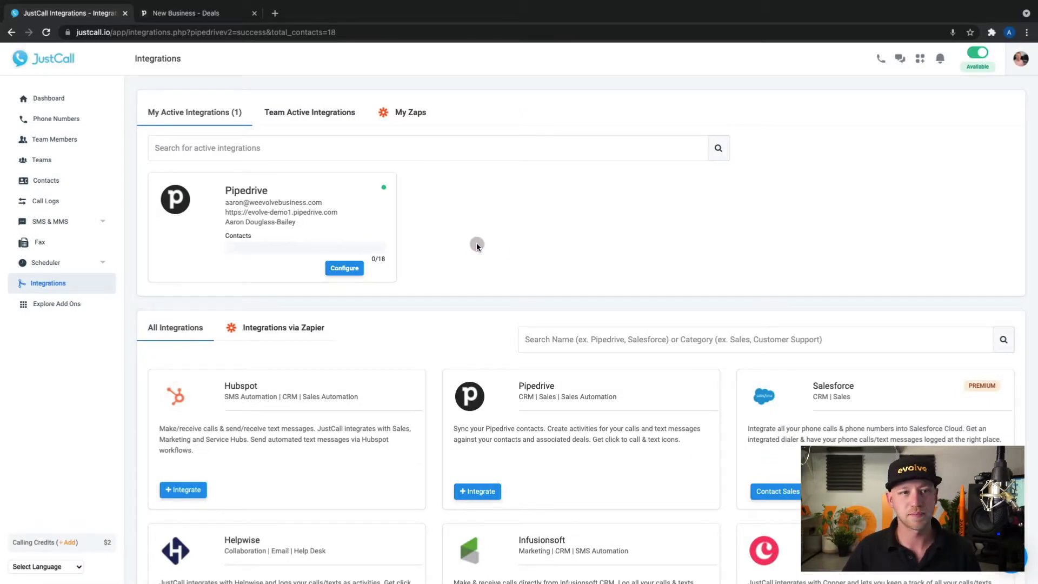
{"action": "mouse_move", "coordinate": [432, 245]}
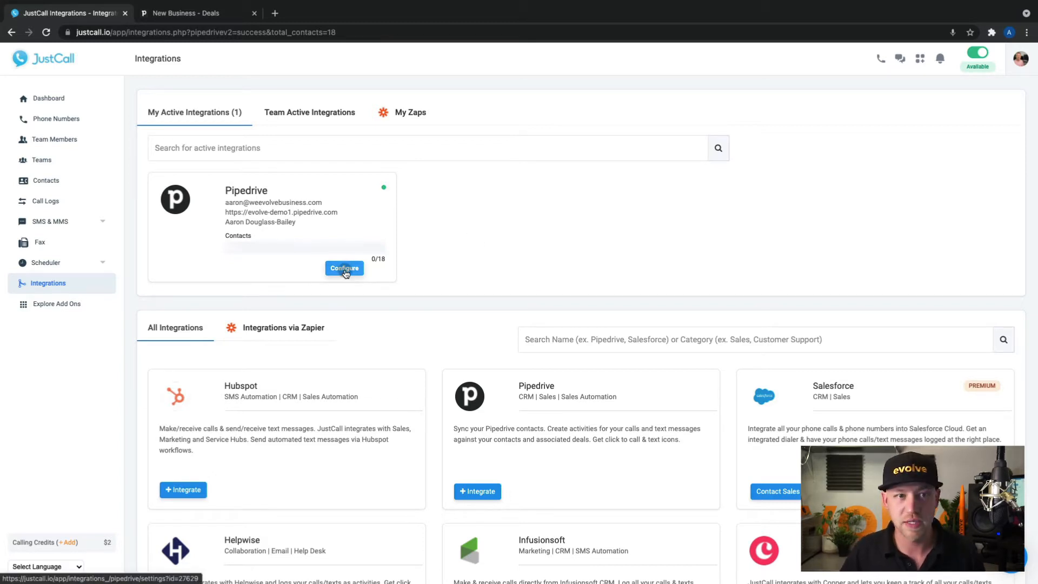
- Configure the active Pipedrive integration to view its General Settings
{"action": "left_click", "coordinate": [344, 268]}
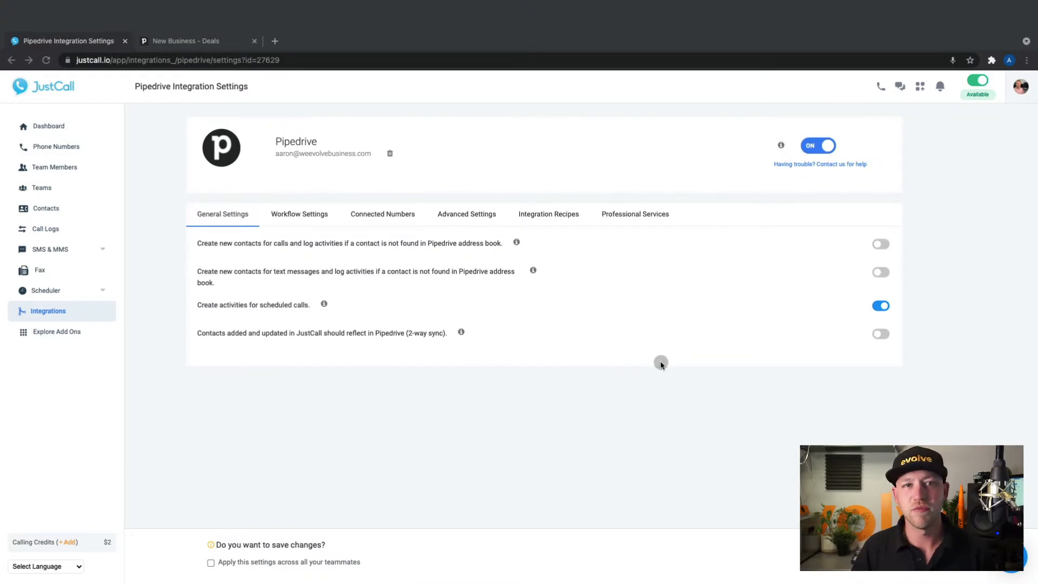
{"action": "mouse_move", "coordinate": [650, 376]}
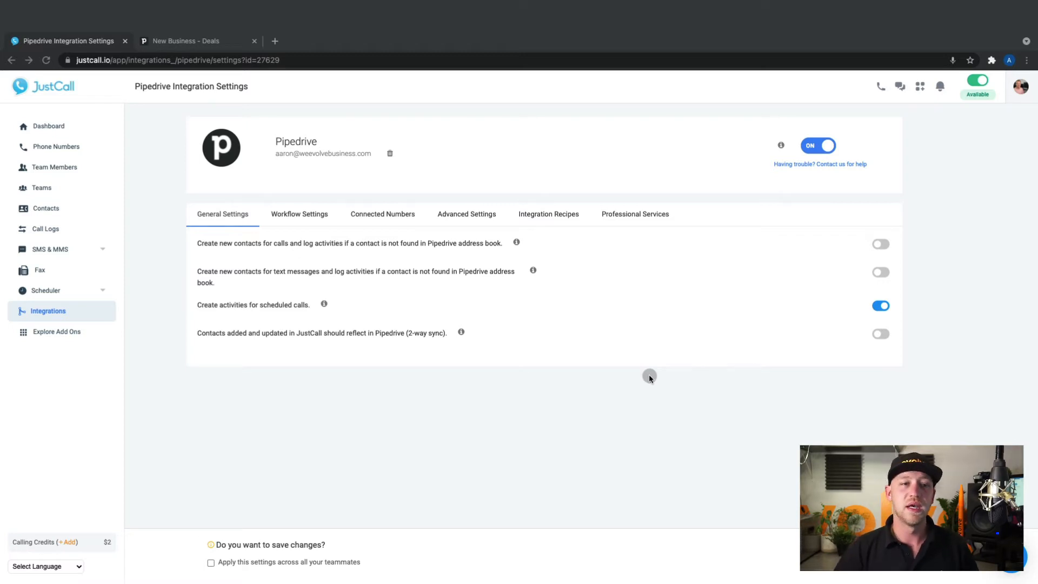
{"action": "mouse_move", "coordinate": [568, 263]}
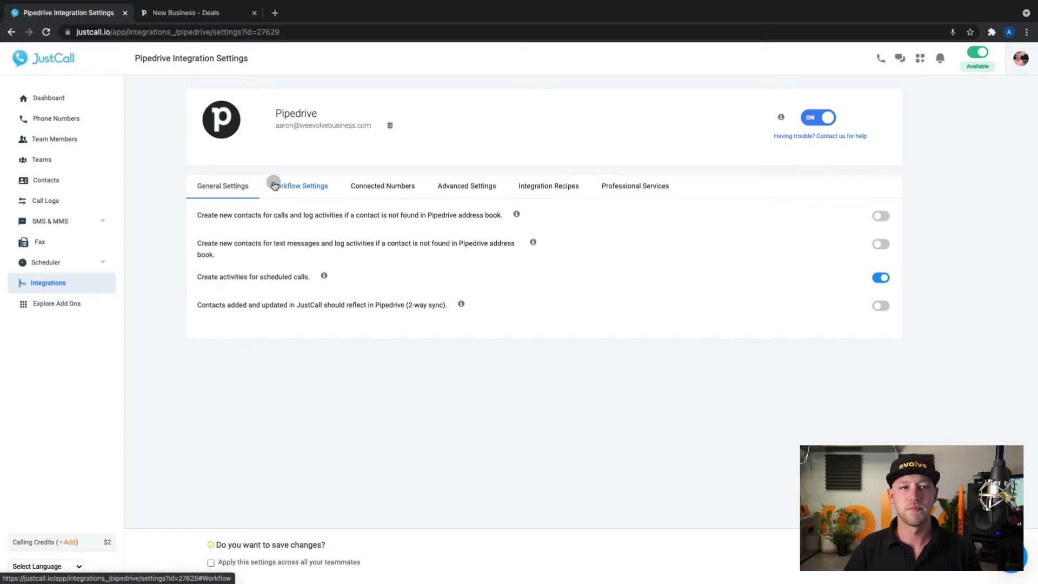
- View Workflow Settings and the activity types for logging outgoing answered calls
{"action": "left_click", "coordinate": [299, 186]}
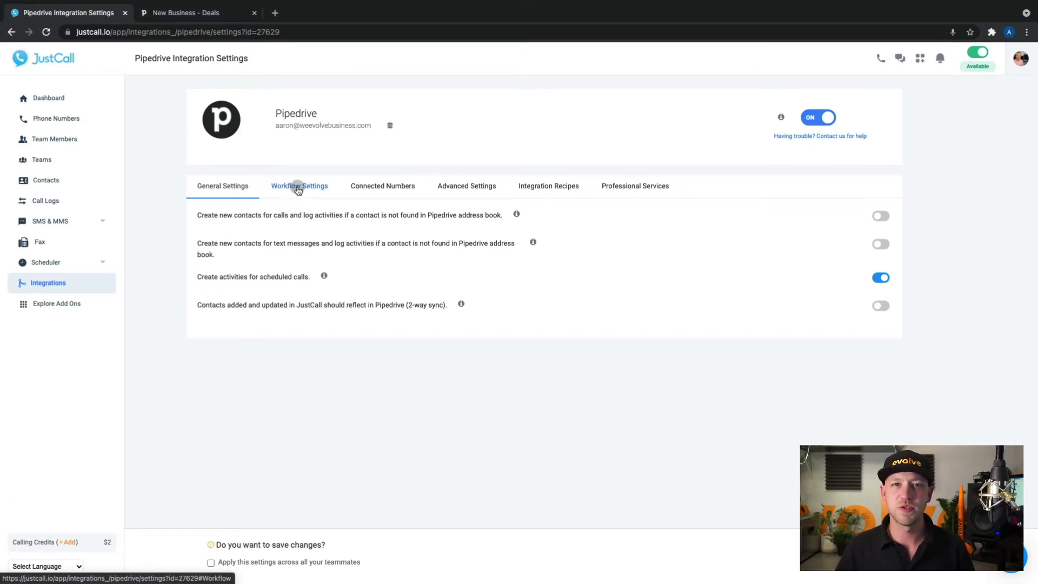
{"action": "left_click", "coordinate": [298, 186]}
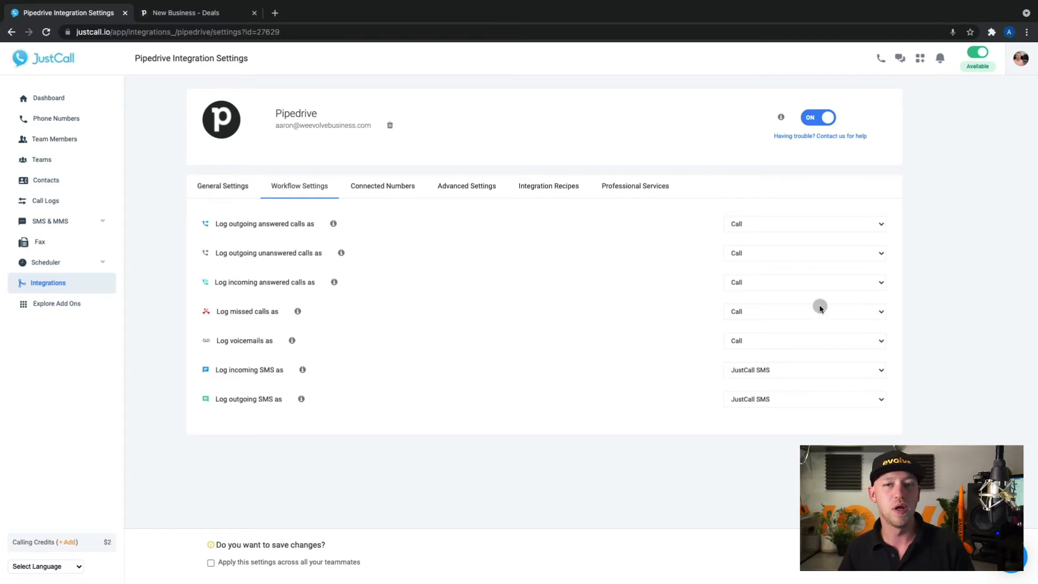
{"action": "left_click", "coordinate": [820, 311]}
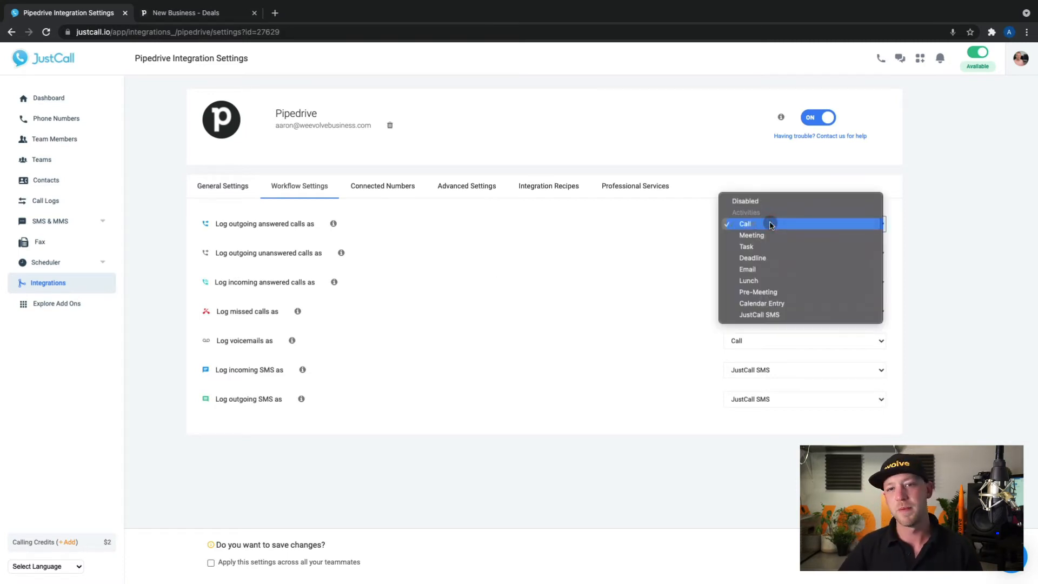
{"action": "mouse_move", "coordinate": [755, 317]}
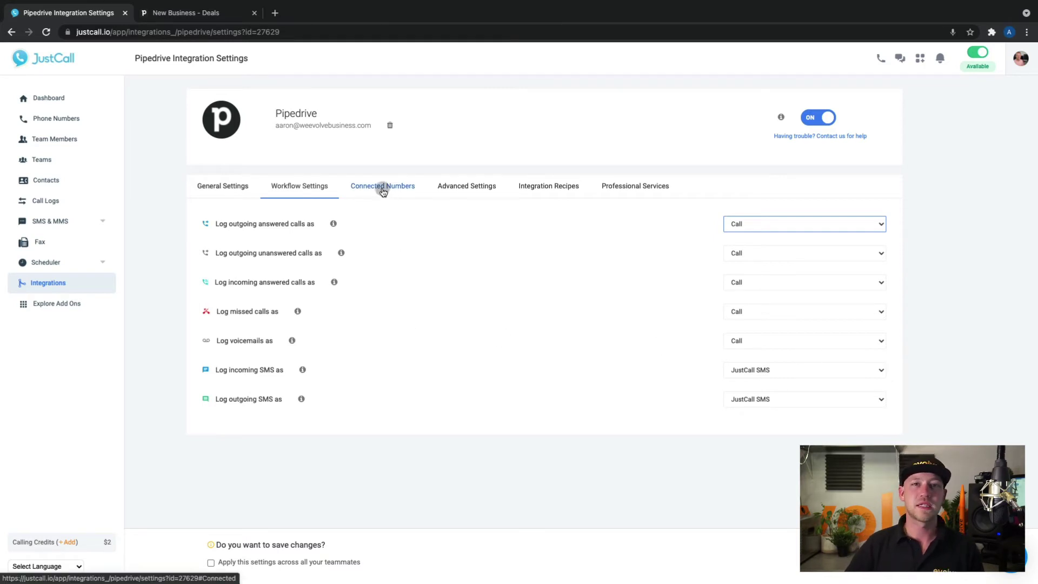
- View Connected Numbers and check which numbers have calls logged
{"action": "left_click", "coordinate": [382, 186]}
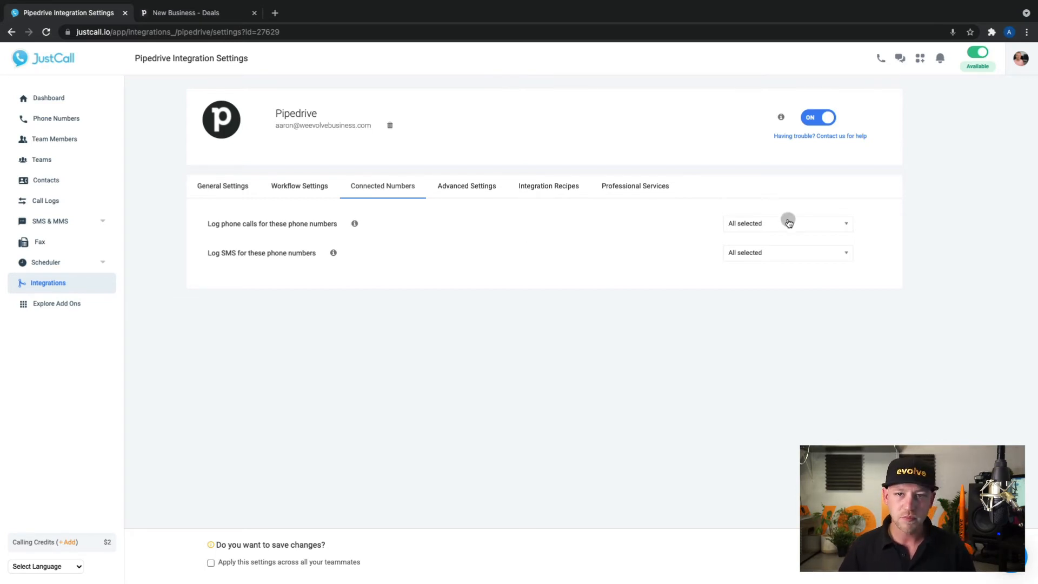
{"action": "left_click", "coordinate": [788, 223]}
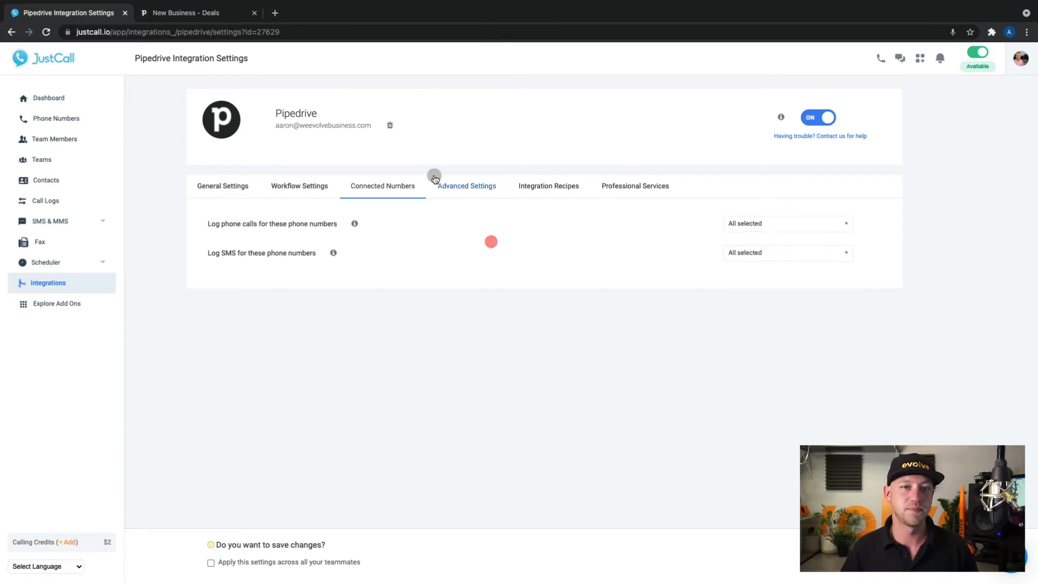
- Review the premium Advanced Settings, then return to General Settings
{"action": "left_click", "coordinate": [466, 186]}
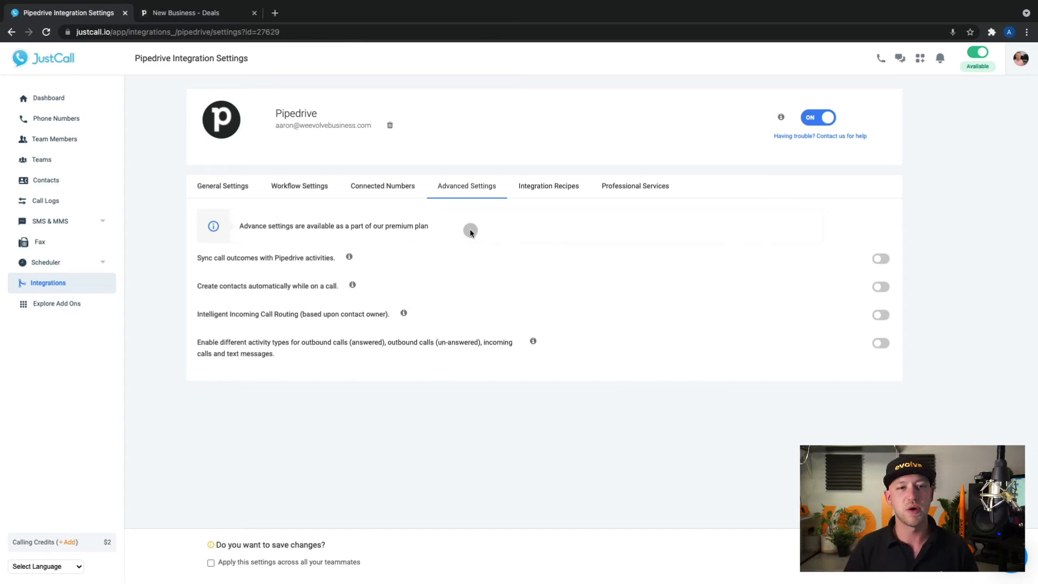
{"action": "mouse_move", "coordinate": [573, 228]}
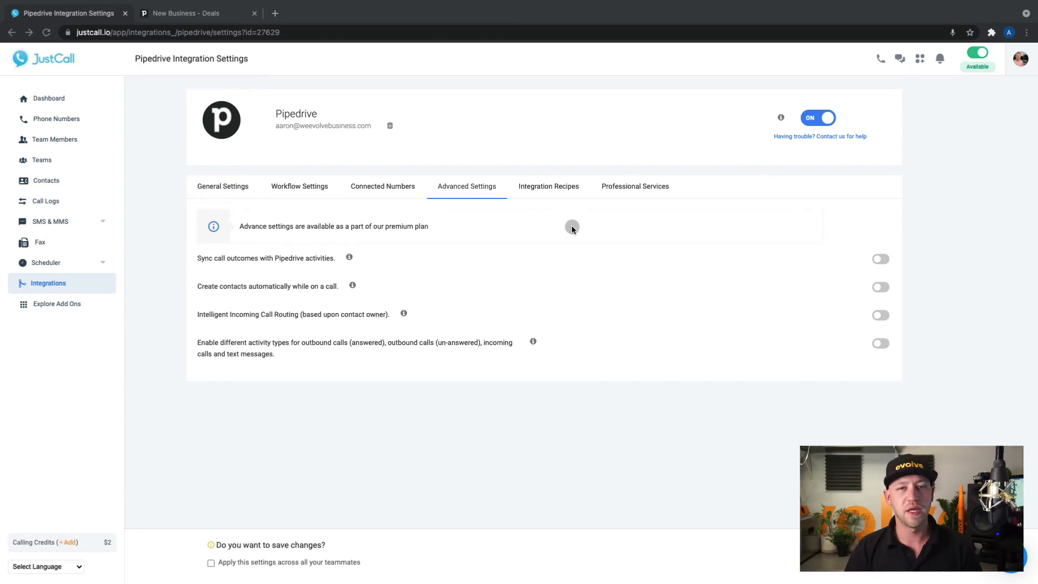
{"action": "mouse_move", "coordinate": [468, 316]}
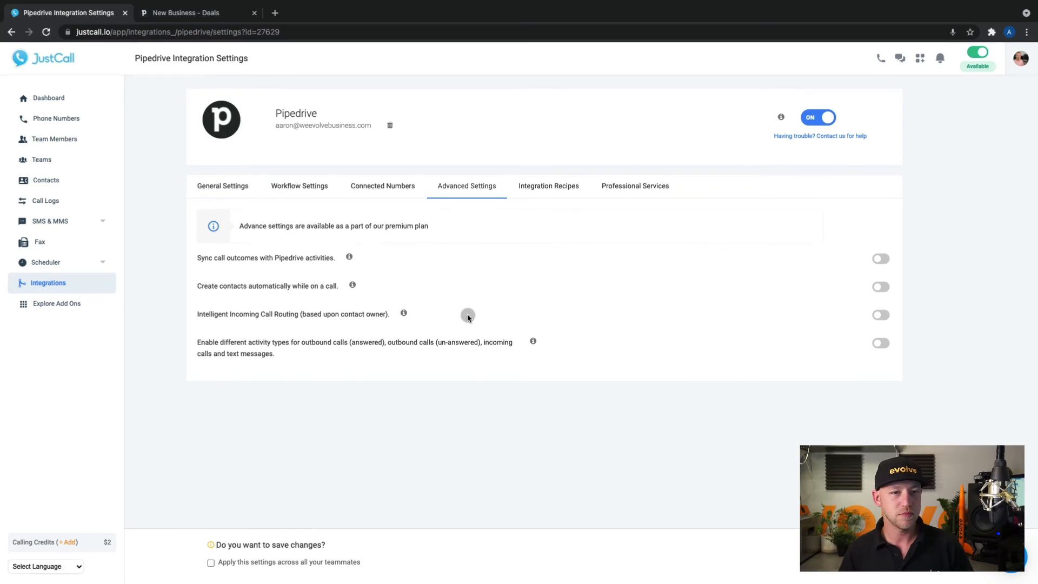
{"action": "mouse_move", "coordinate": [537, 311]}
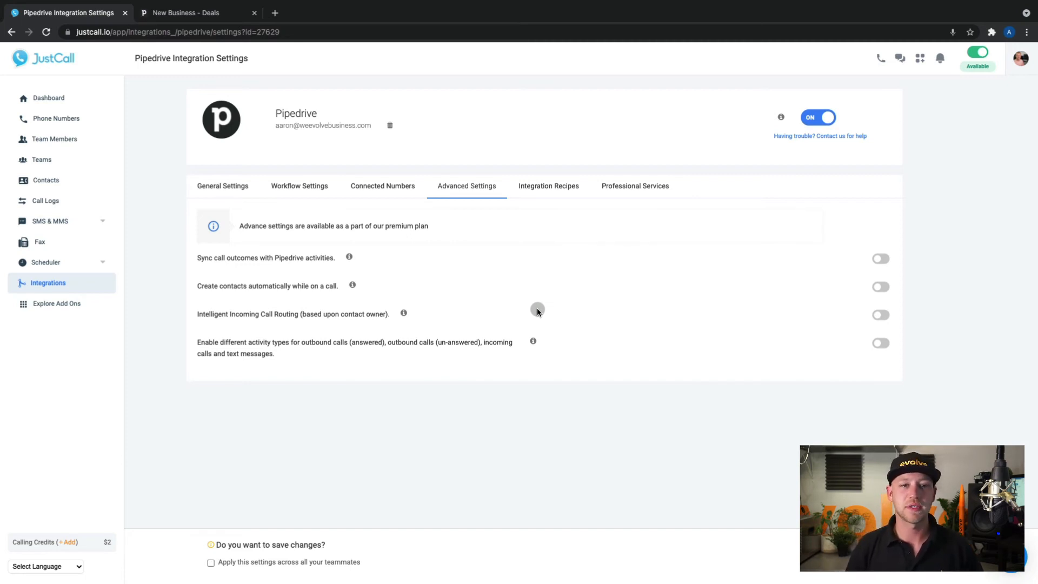
{"action": "mouse_move", "coordinate": [572, 229]}
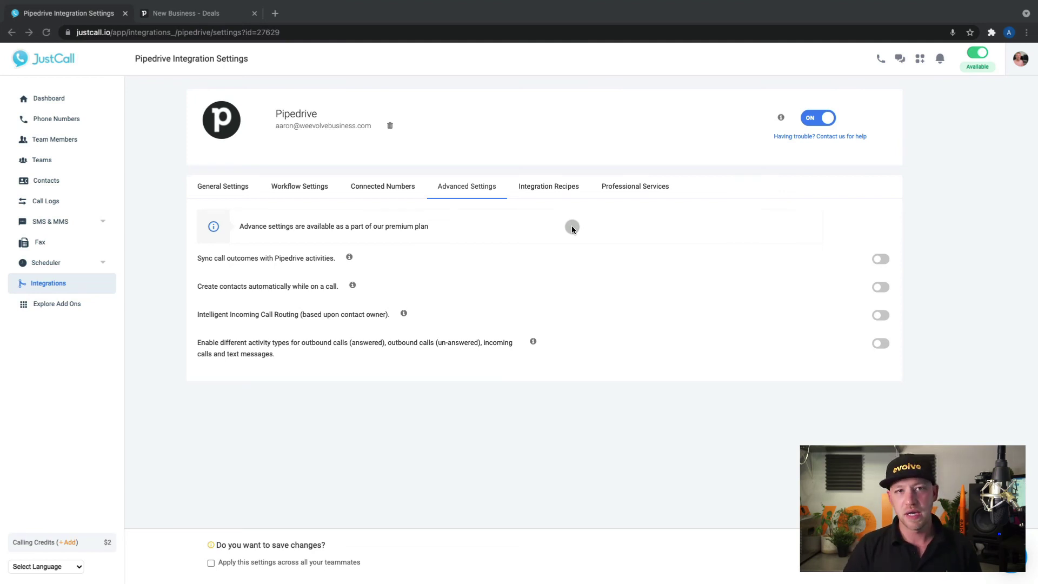
{"action": "mouse_move", "coordinate": [566, 242]}
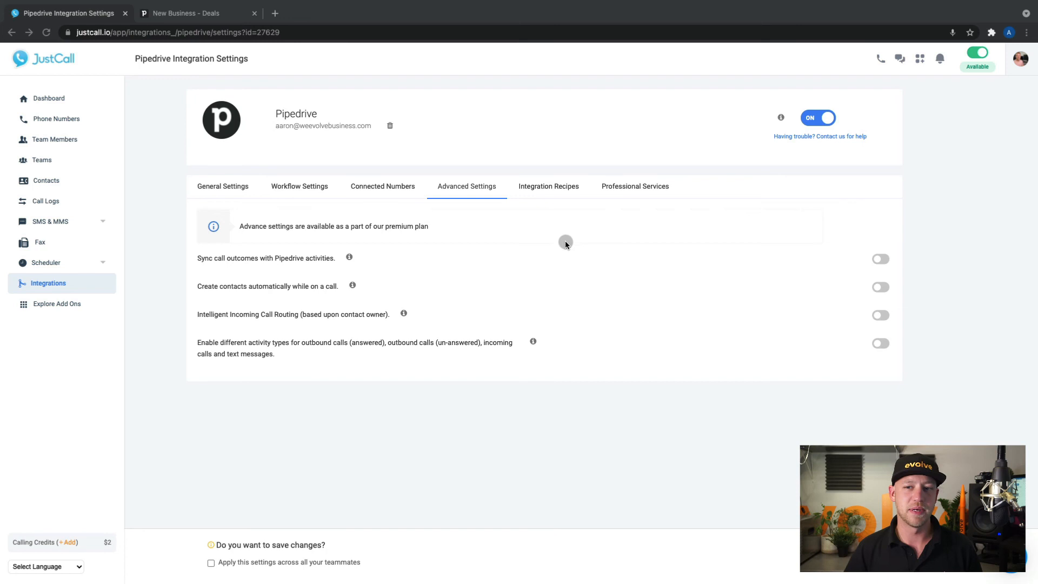
{"action": "left_click", "coordinate": [222, 186]}
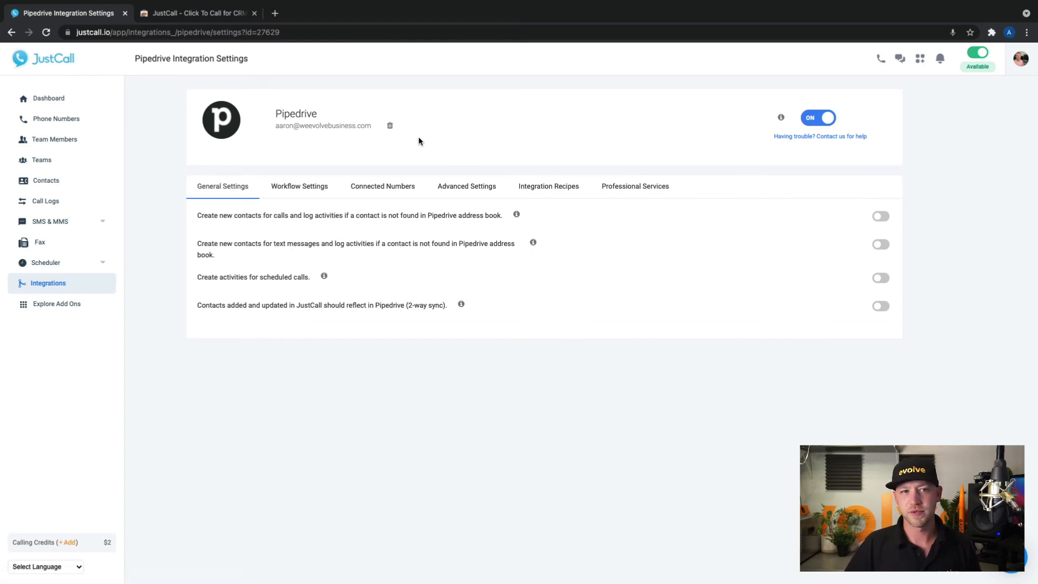
- Add the JustCall - Click To Call for CRM Tools extension to Chrome
{"action": "left_click", "coordinate": [199, 12]}
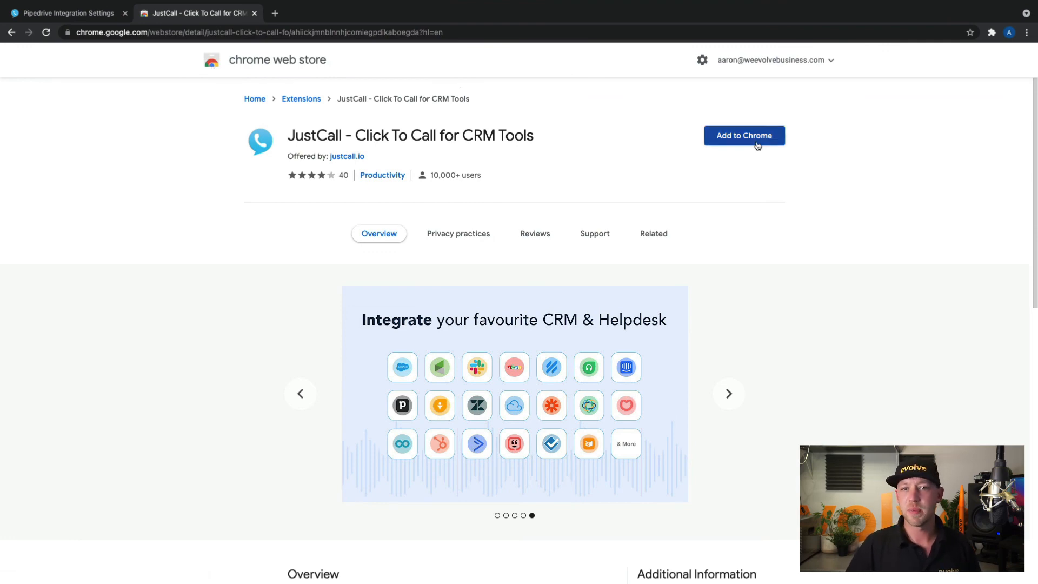
{"action": "left_click", "coordinate": [744, 136]}
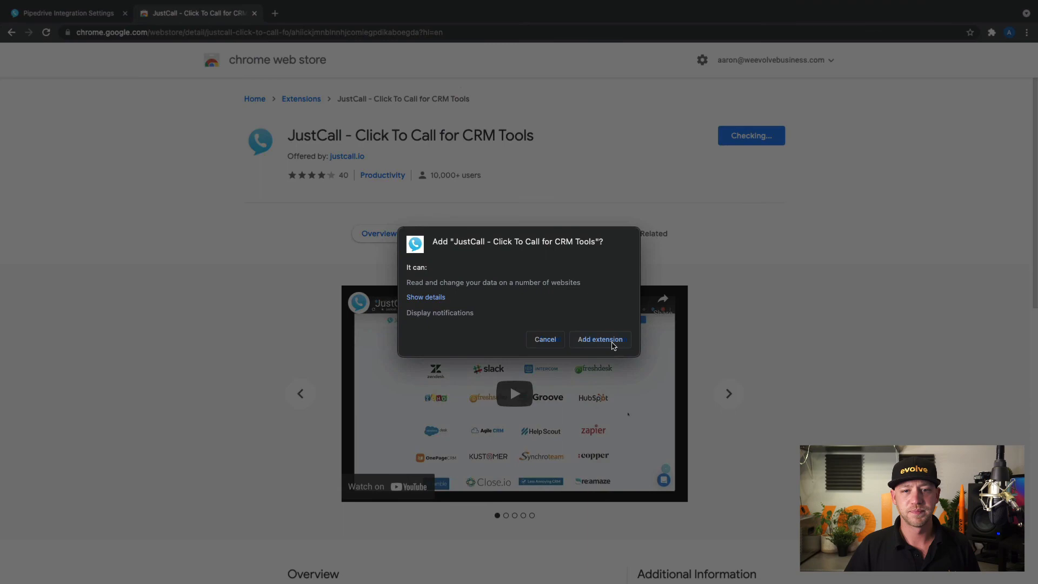
{"action": "left_click", "coordinate": [600, 339]}
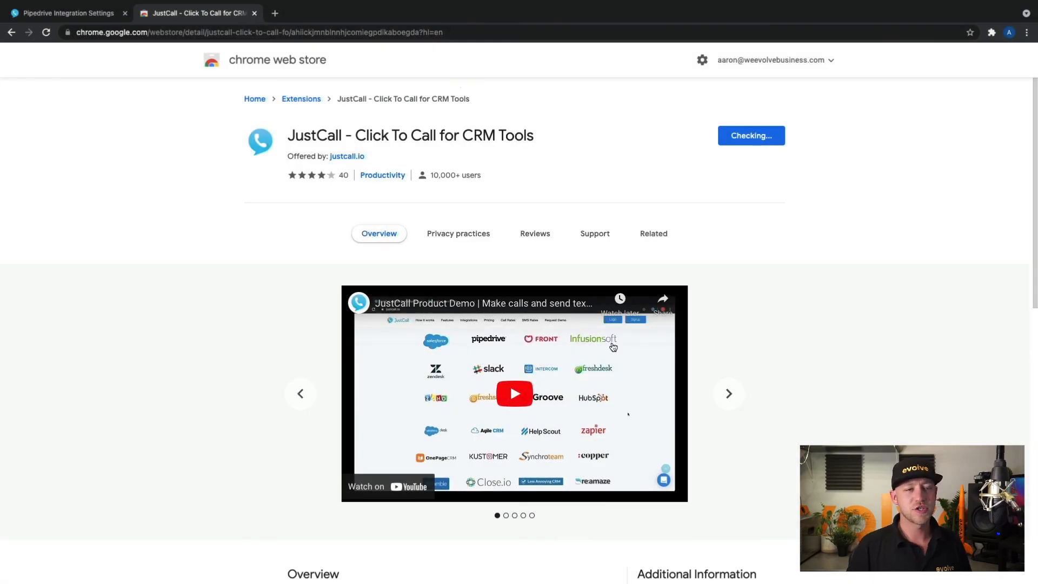